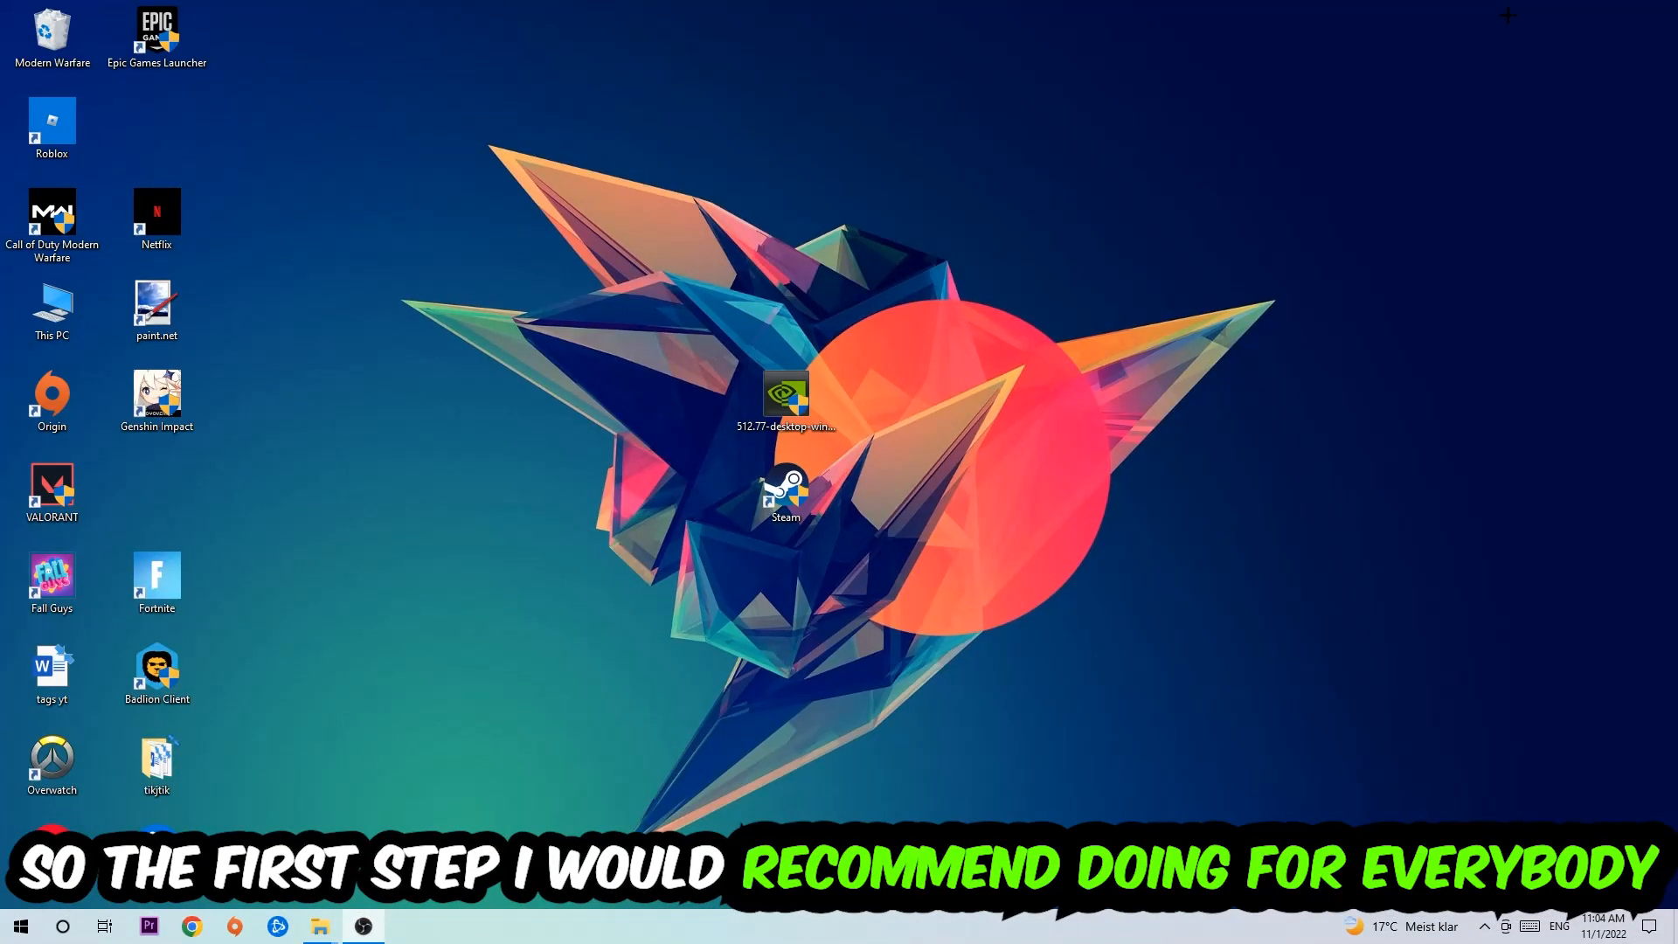
pyautogui.moveTo(885, 182)
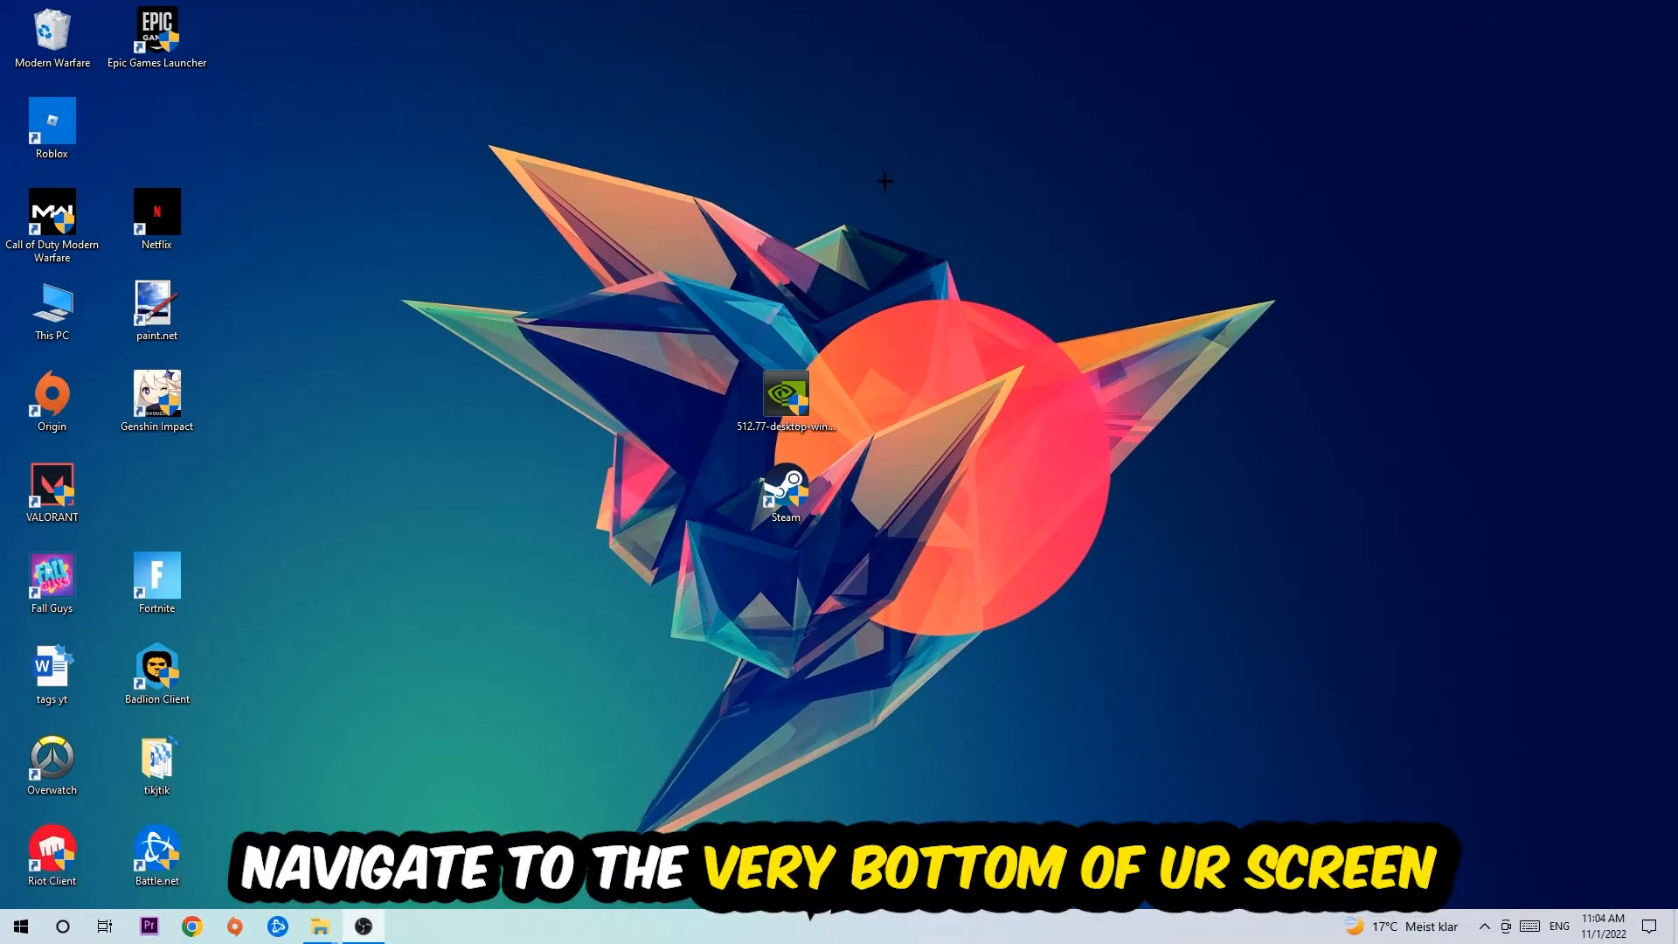
pyautogui.moveTo(777, 385)
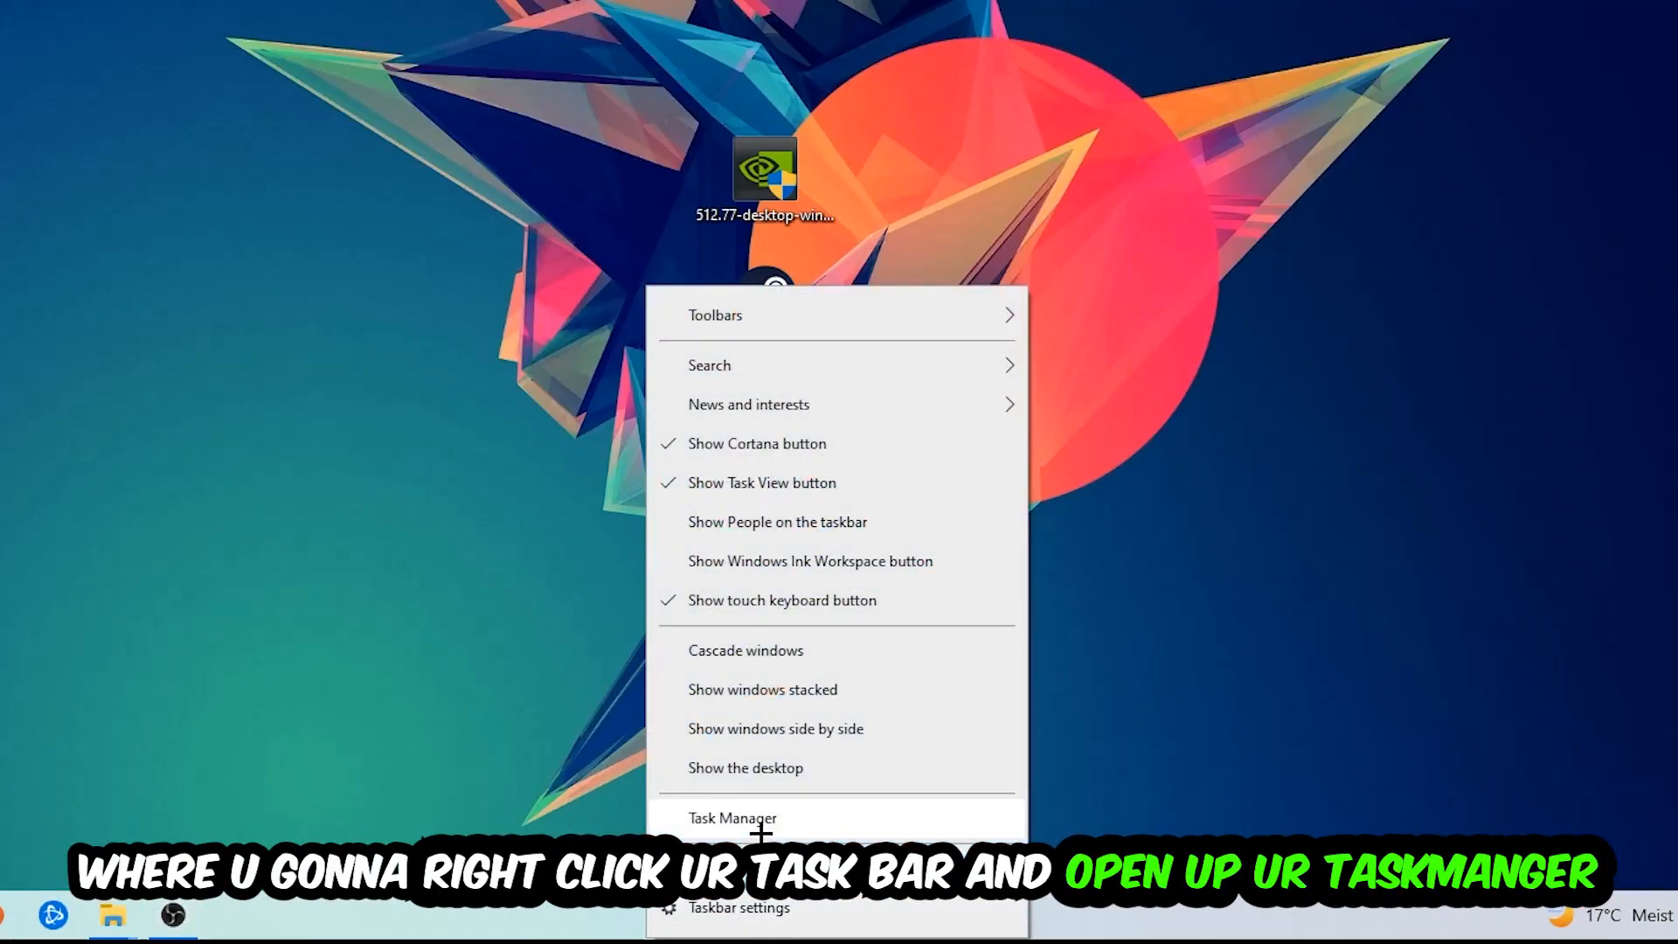
# Review the detailed process list, end a running game process, and close Task Manager
pyautogui.click(732, 818)
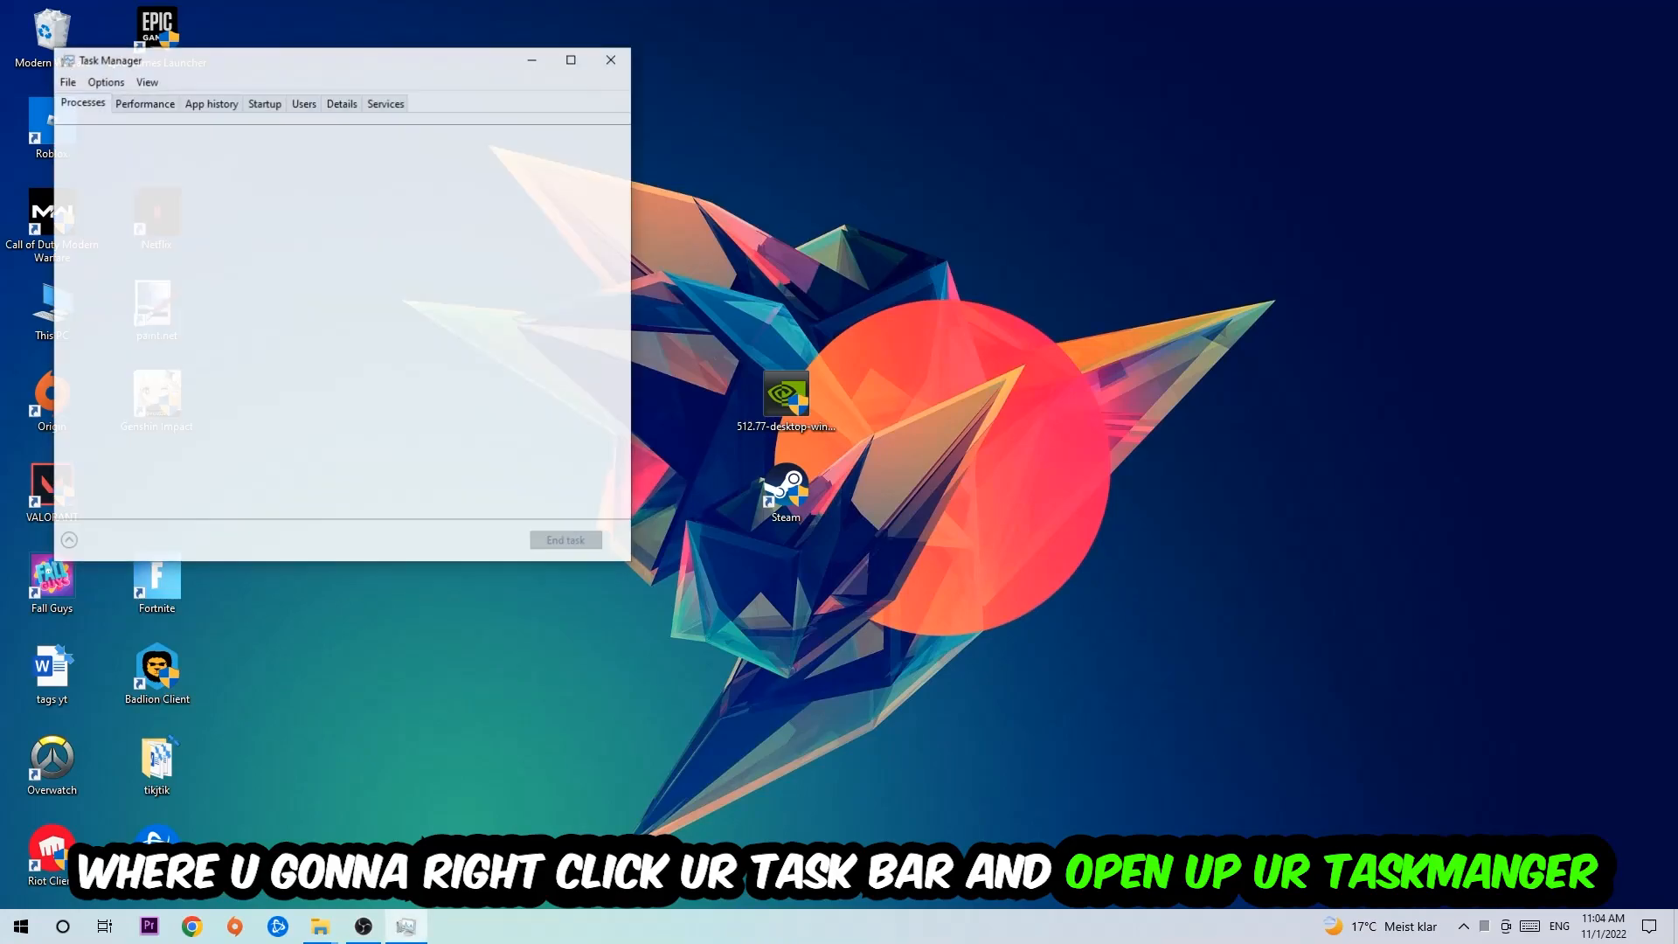
pyautogui.click(570, 59)
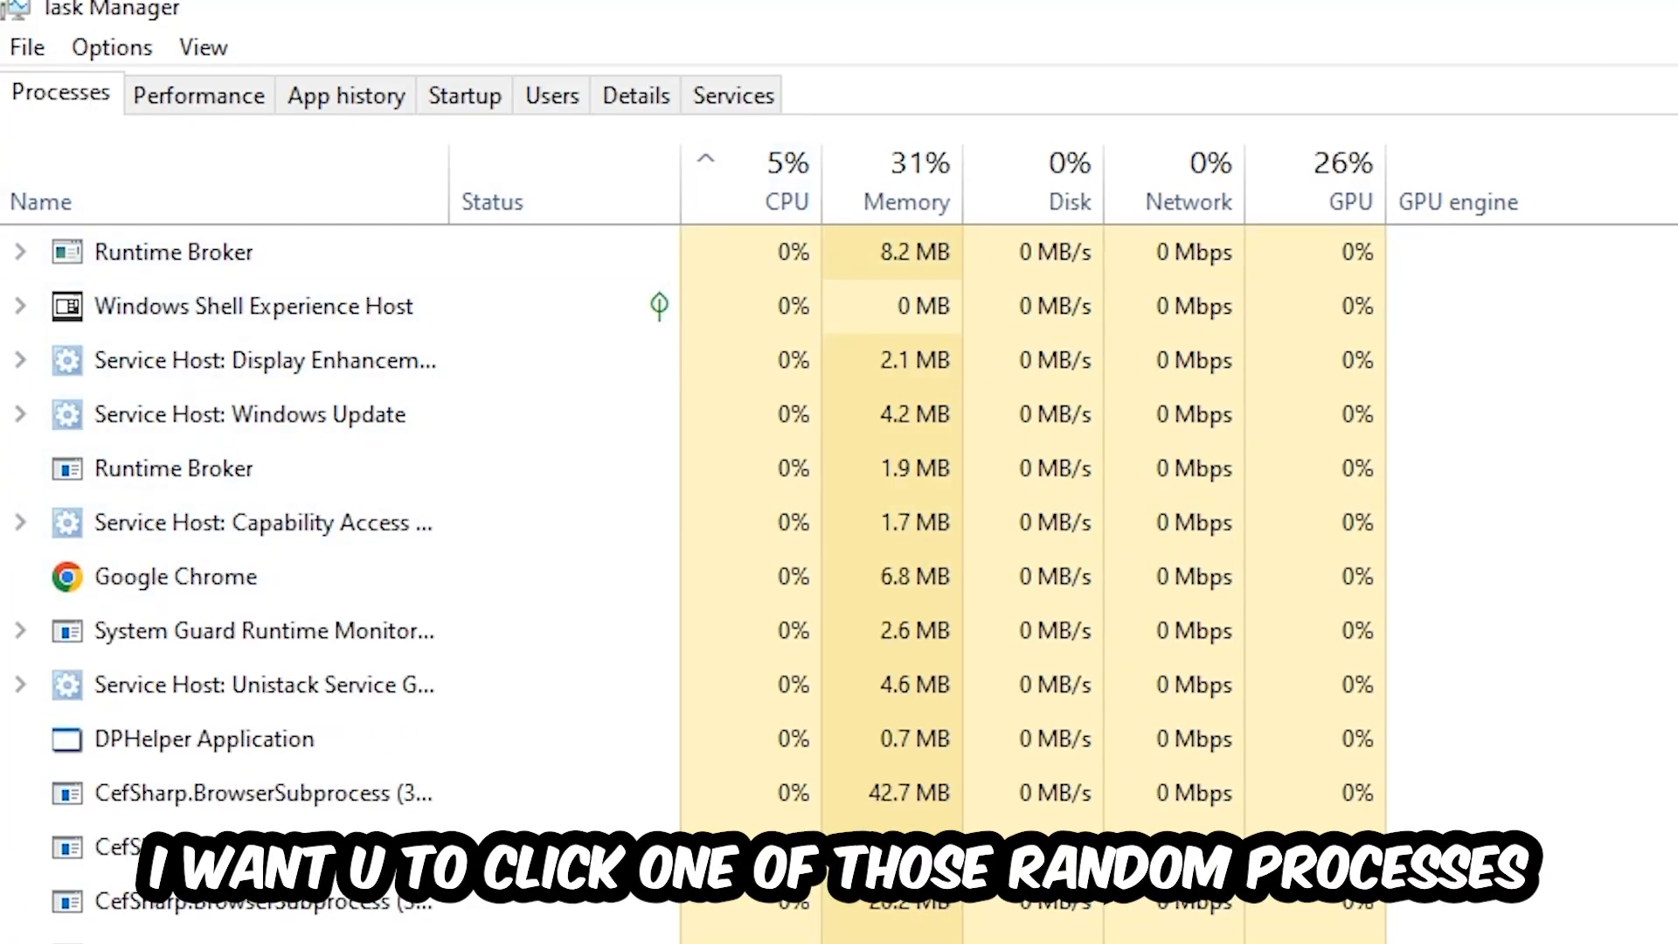
pyautogui.click(203, 738)
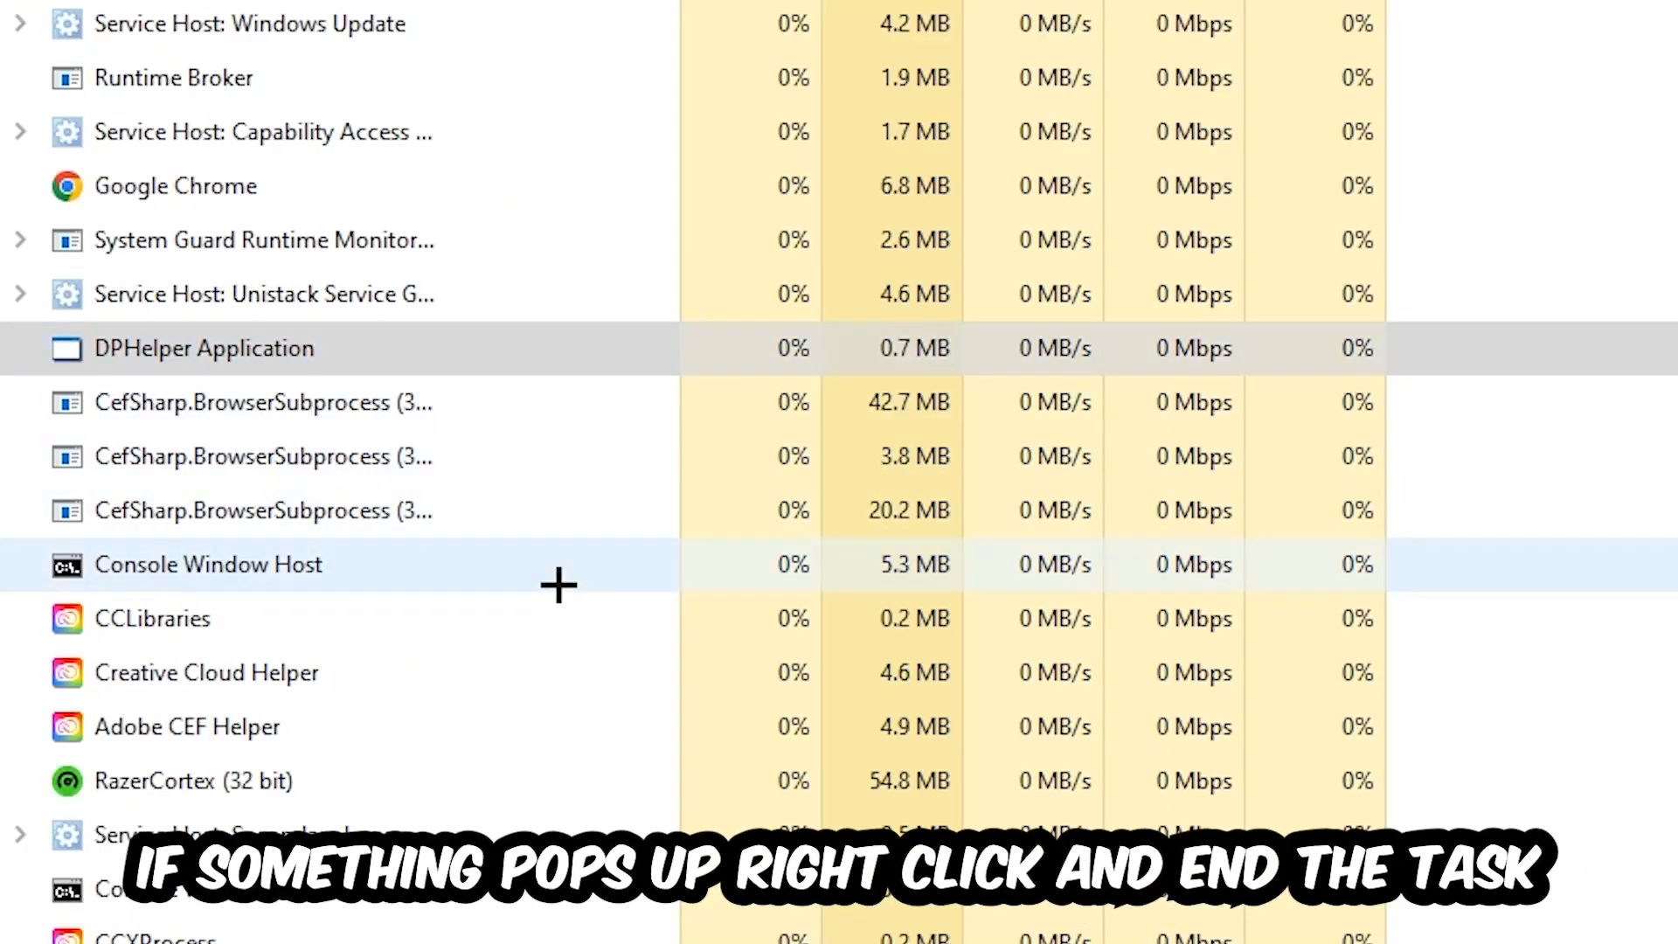
pyautogui.rightClick(208, 565)
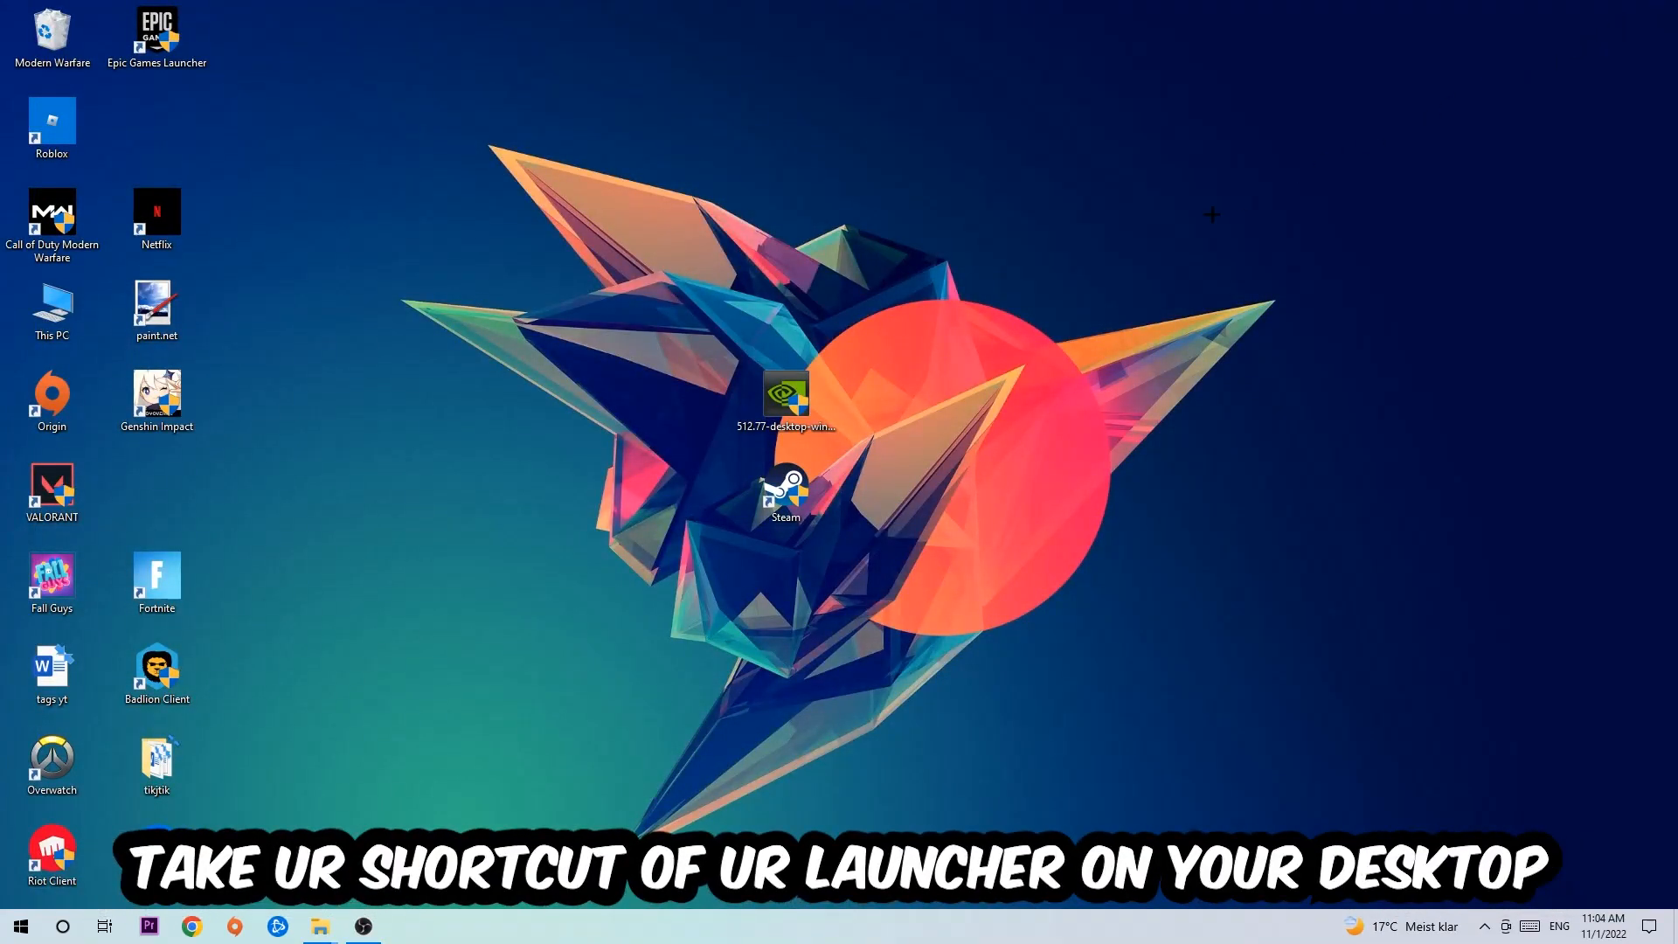
# Move the Steam shortcut toward the top of the desktop and bring up its context menu
pyautogui.click(785, 490)
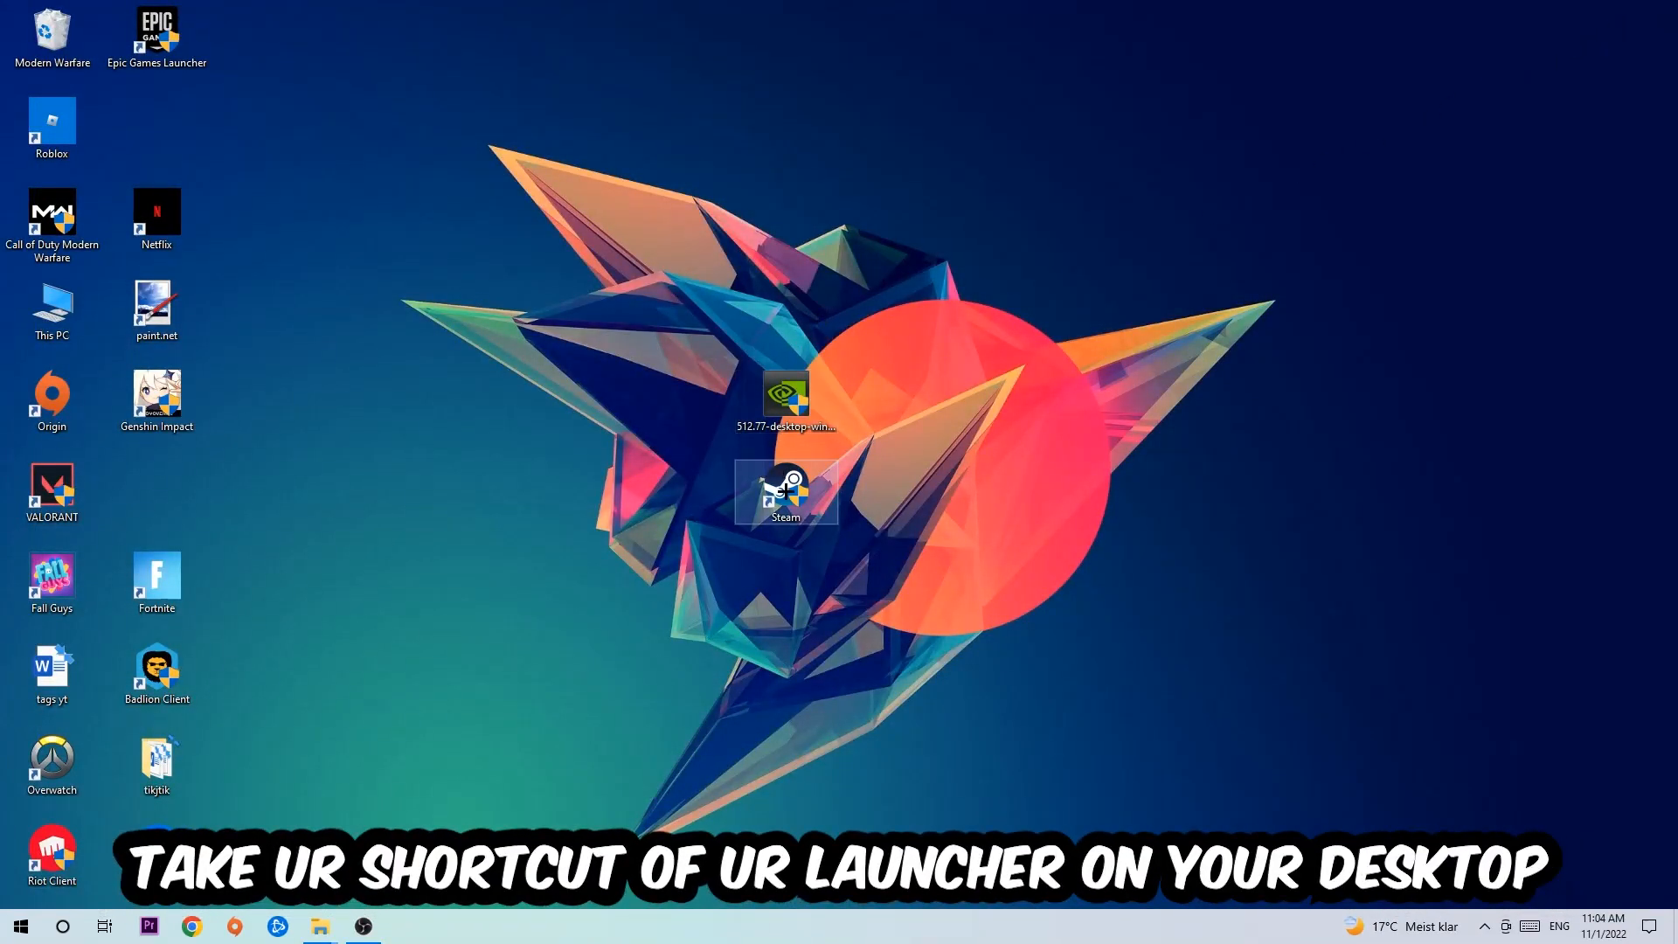
pyautogui.moveTo(787, 493); pyautogui.dragTo(682, 214)
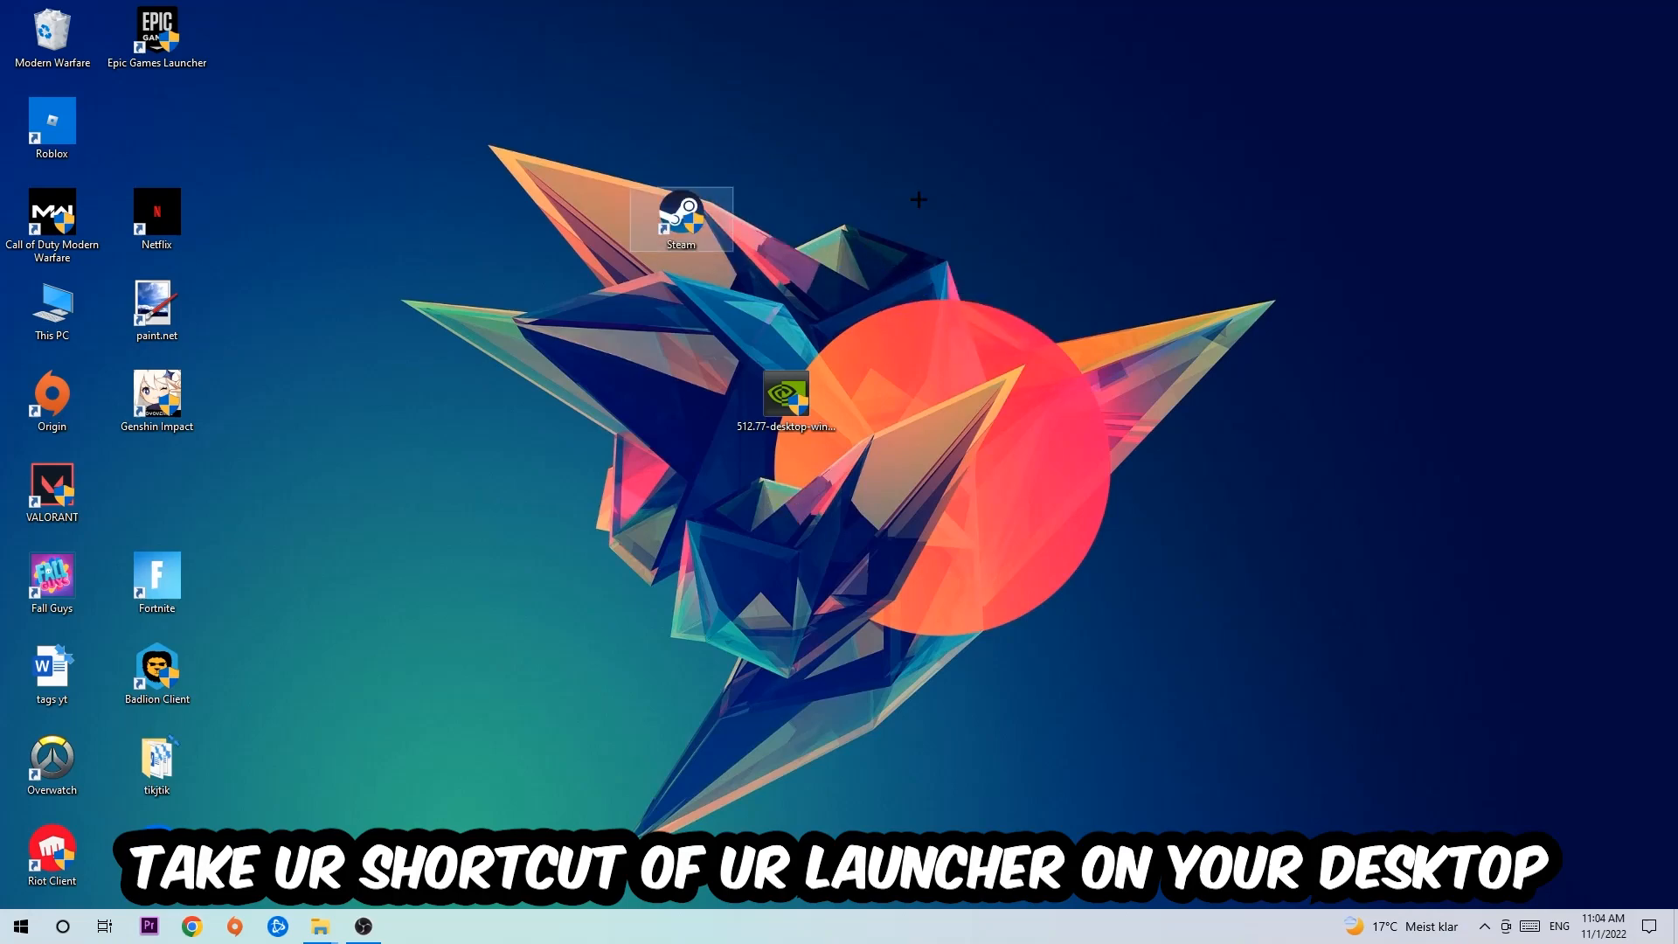
pyautogui.moveTo(682, 221); pyautogui.dragTo(995, 220)
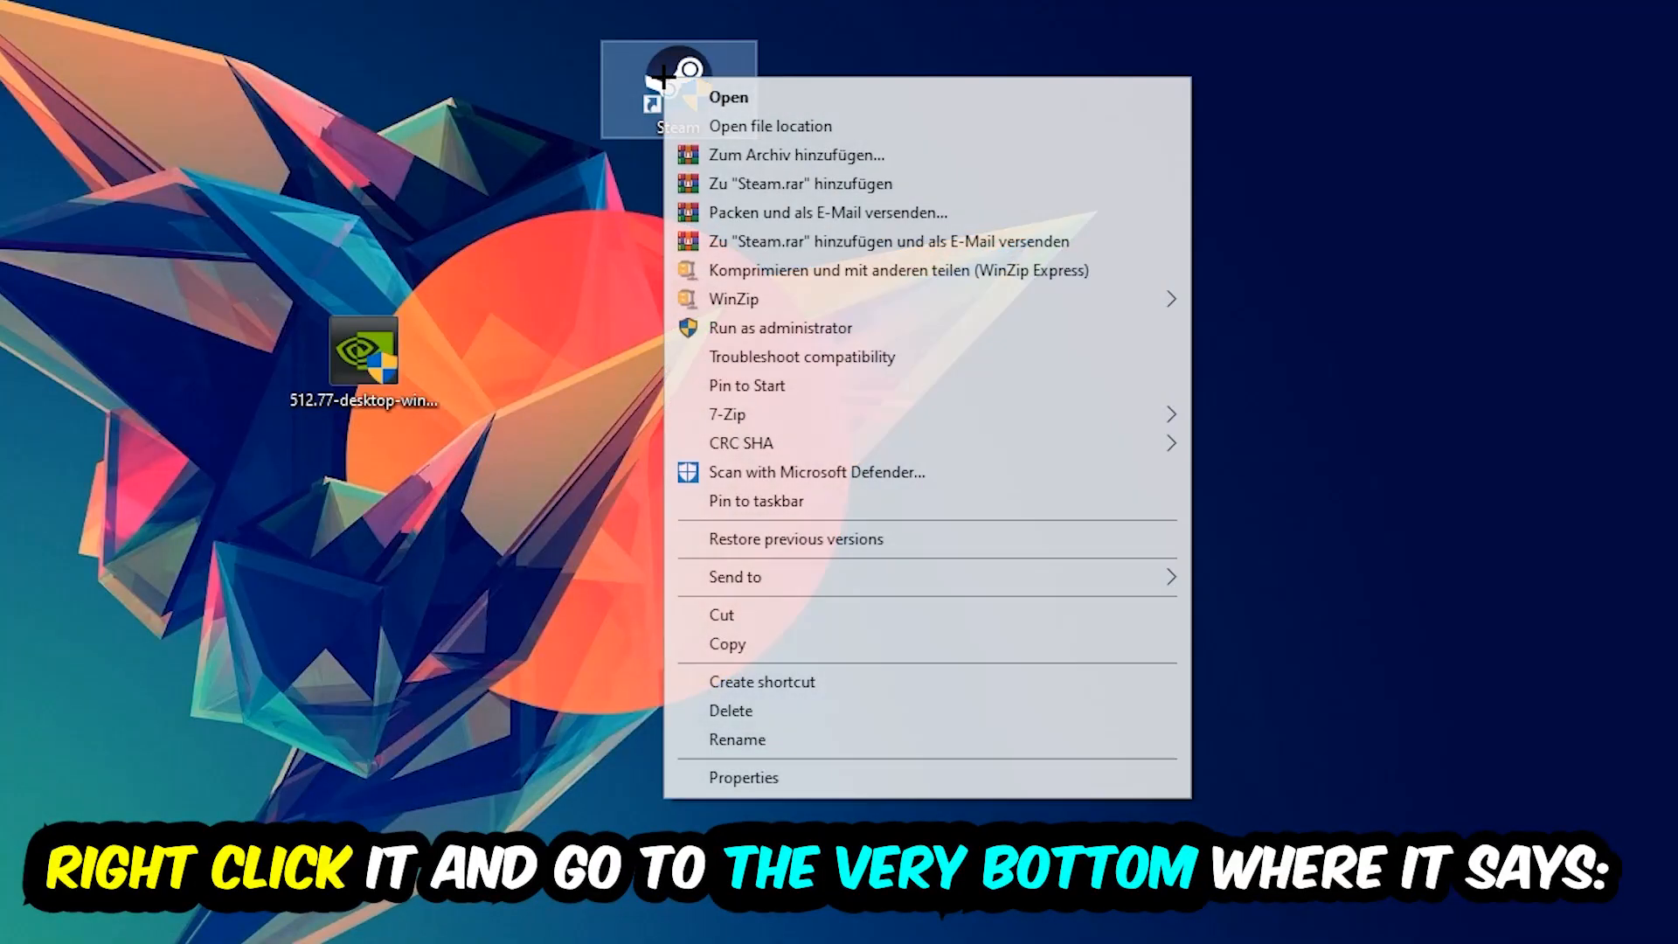
pyautogui.moveTo(838, 357)
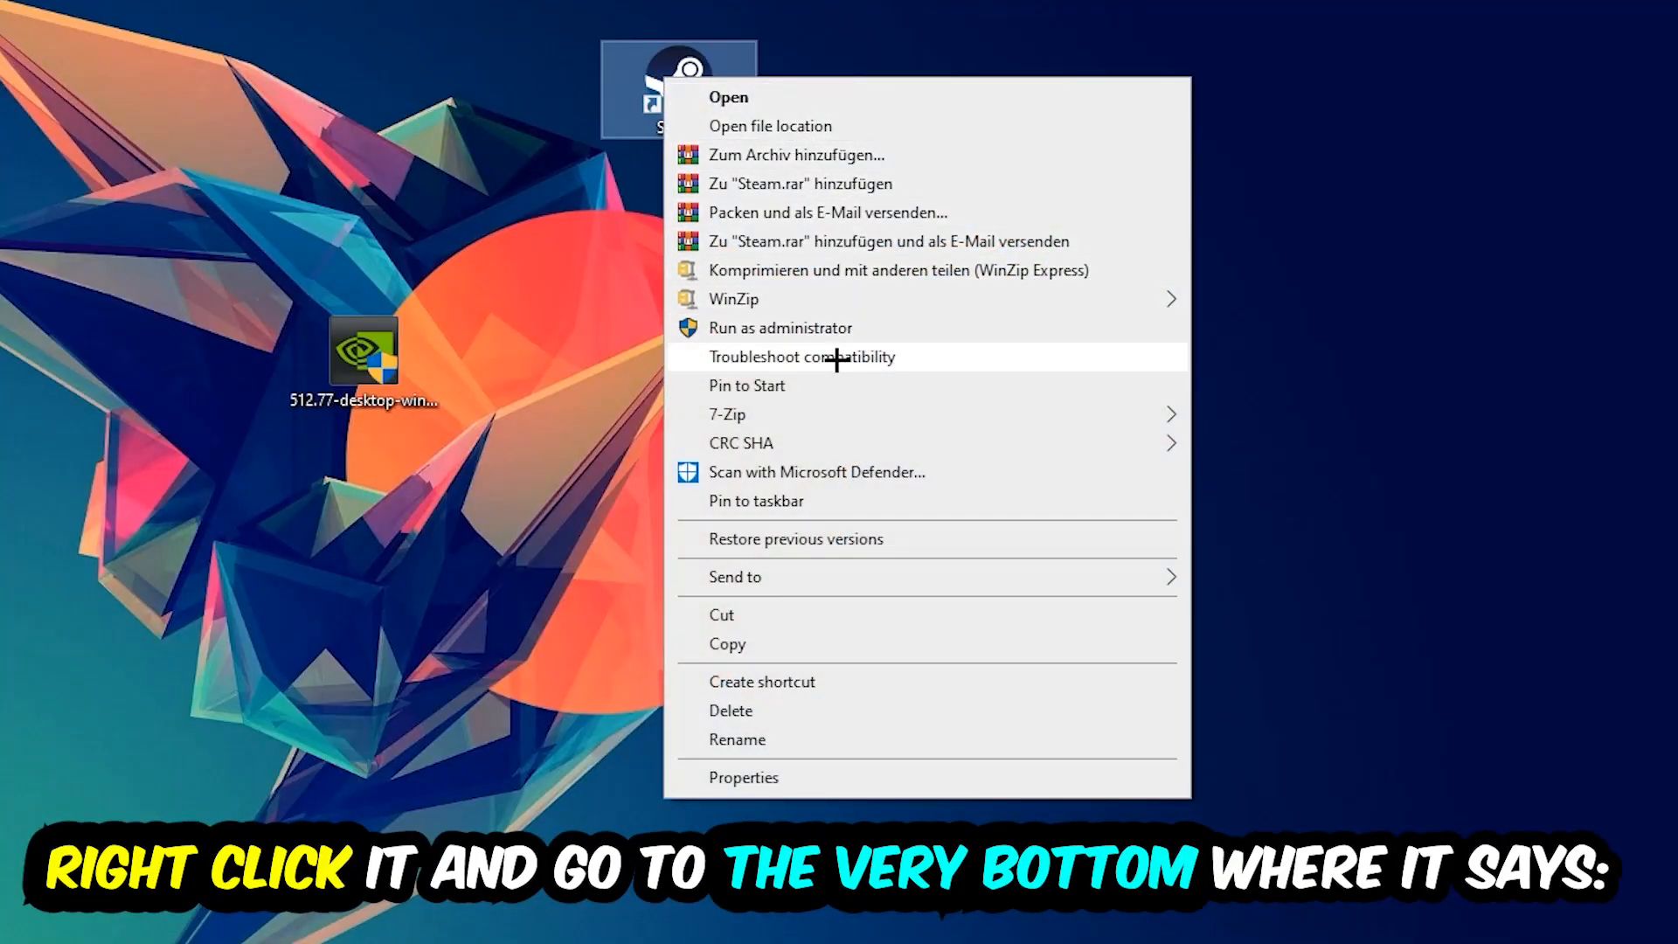
# Set Steam to Windows 8 compatibility mode running as administrator, then reposition the shortcut
pyautogui.click(744, 777)
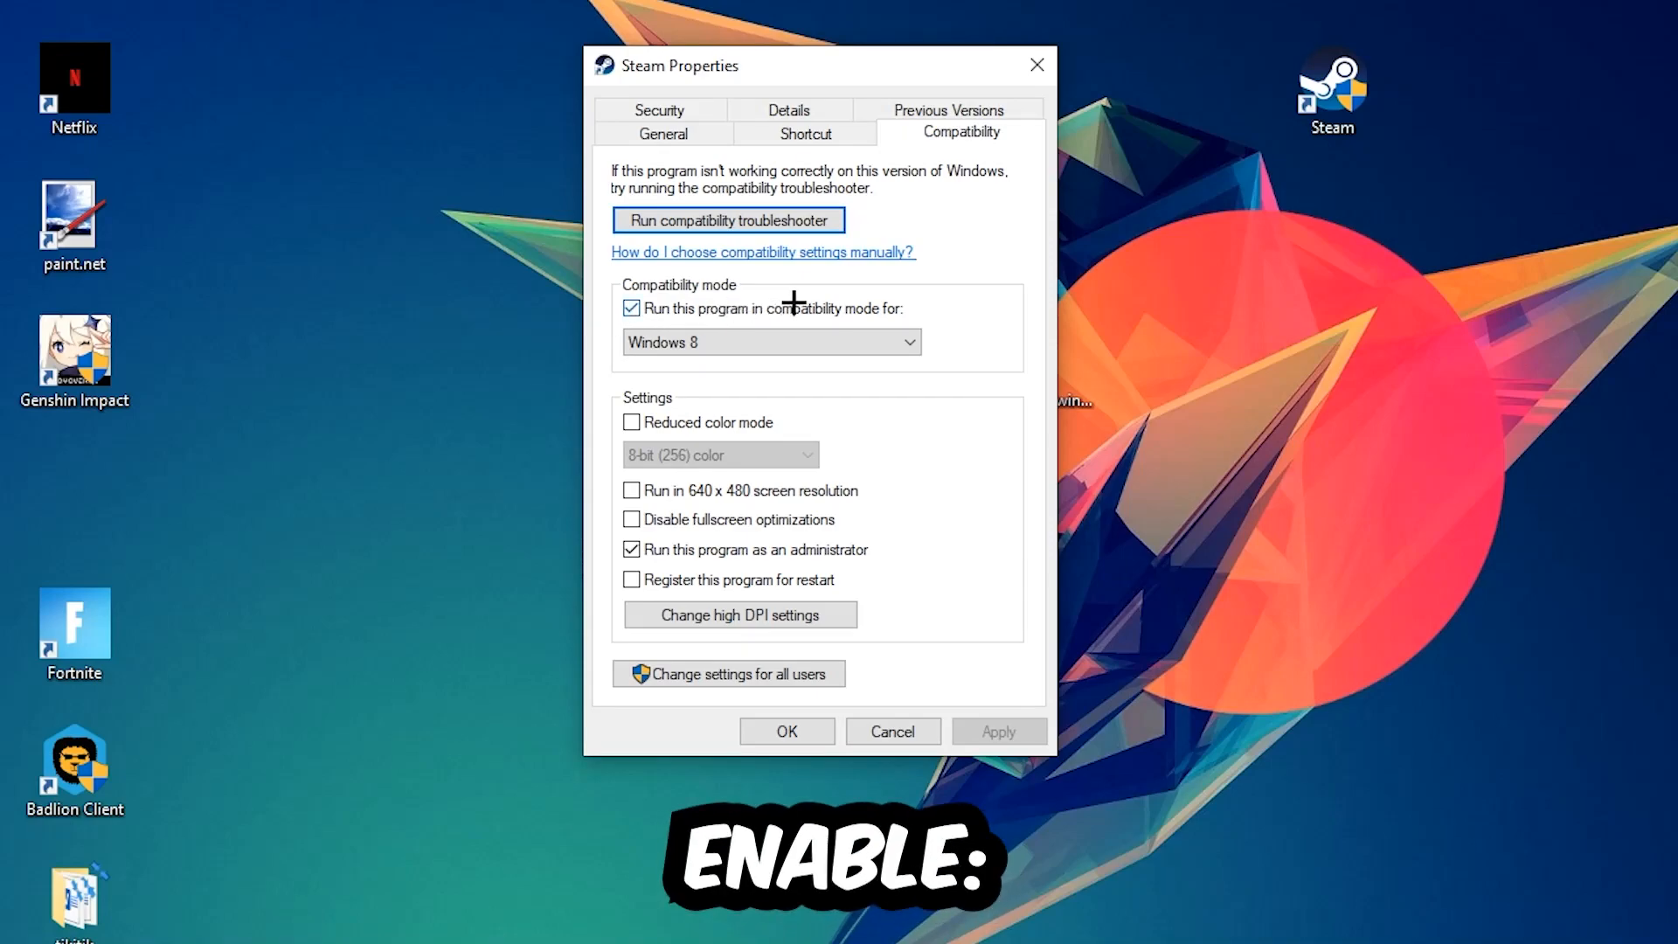
pyautogui.moveTo(932, 441)
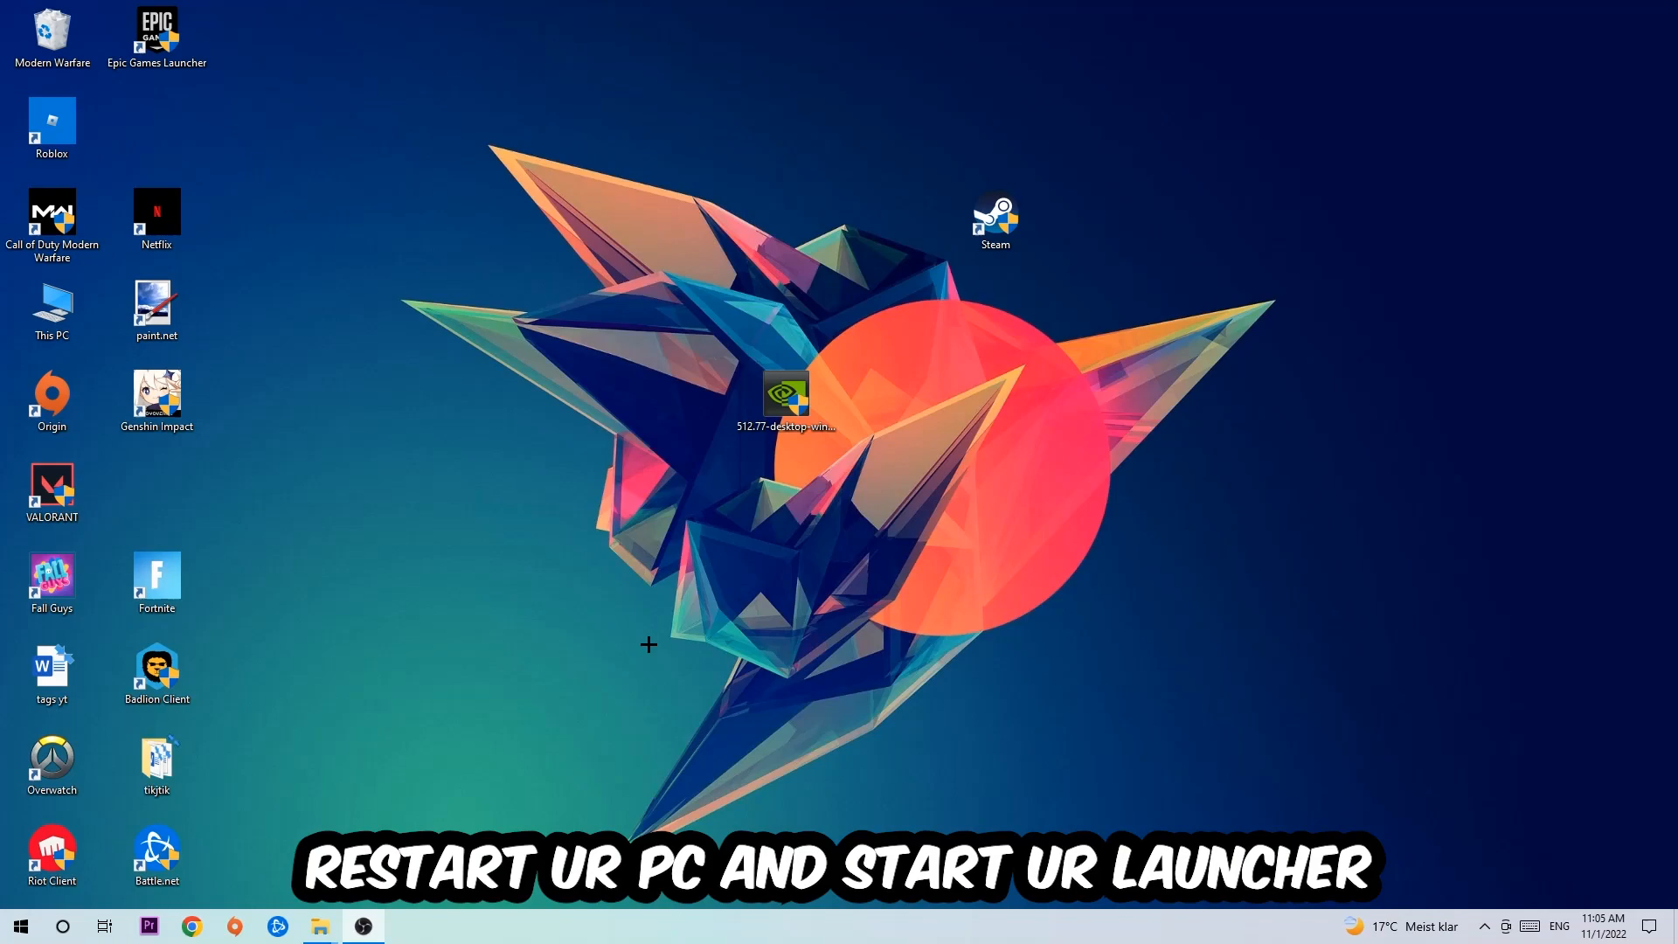
pyautogui.moveTo(995, 222); pyautogui.dragTo(785, 222)
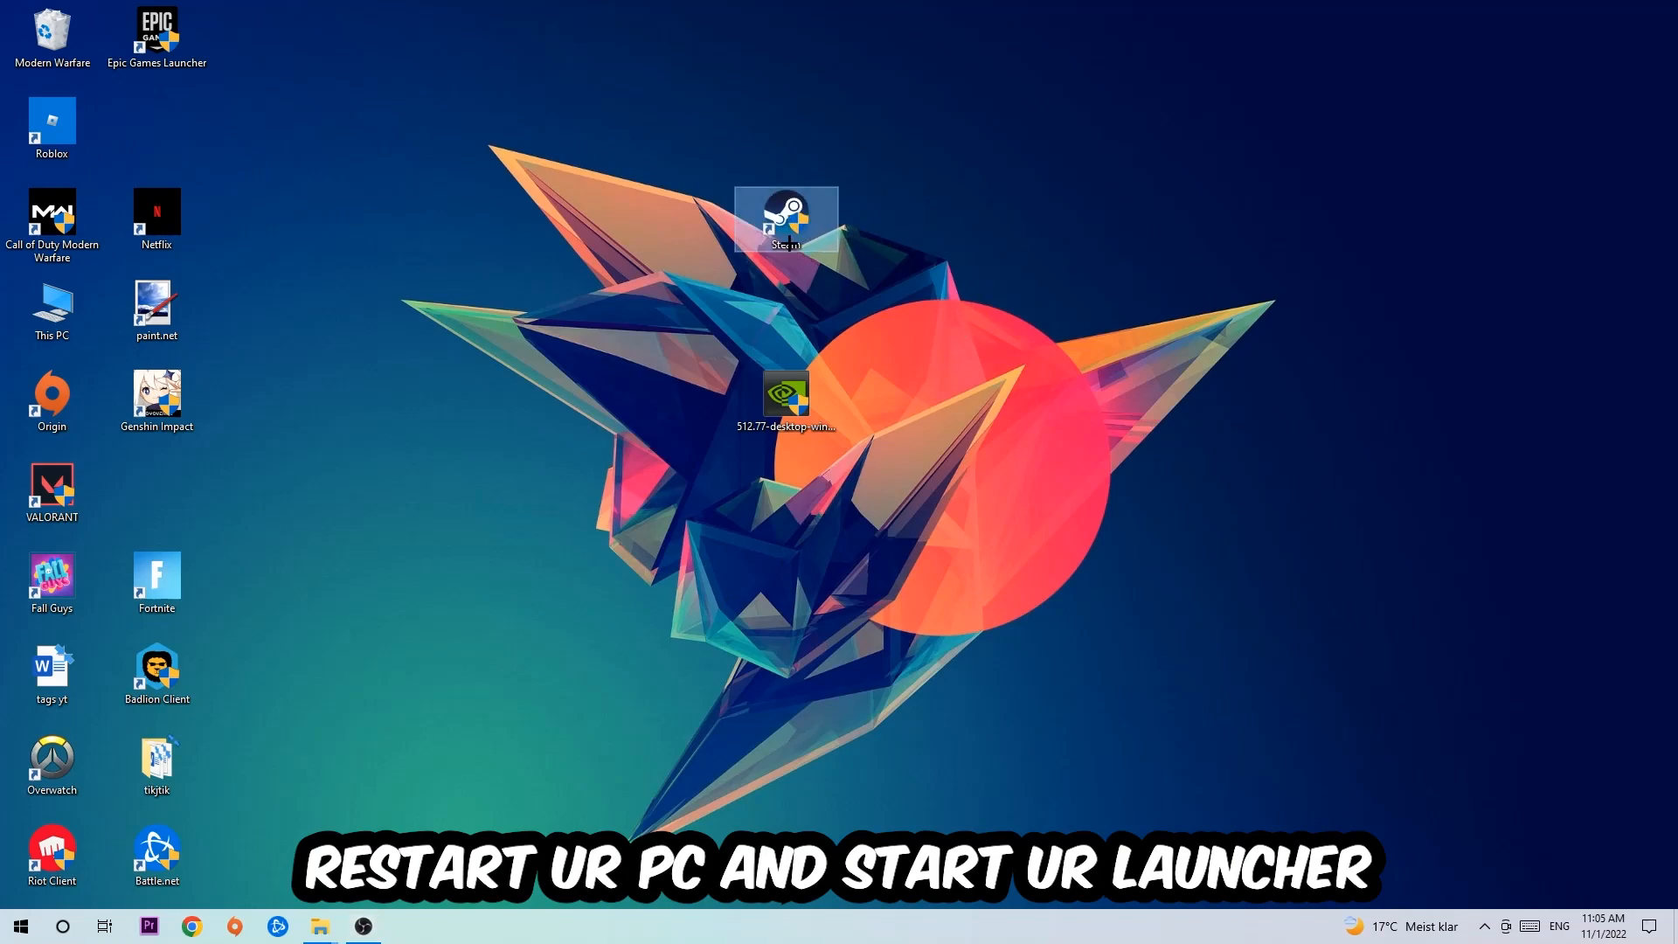